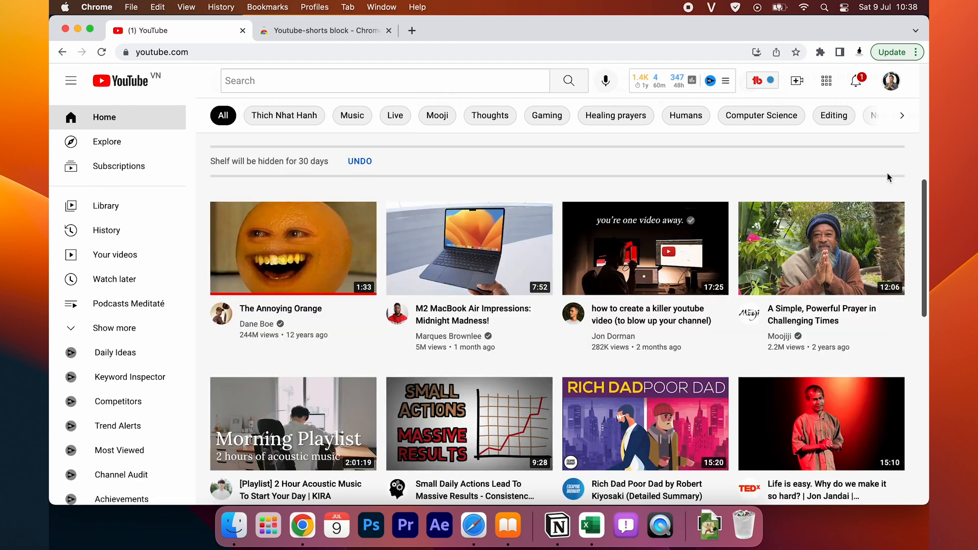
{"action": "mouse_move", "coordinate": [368, 160]}
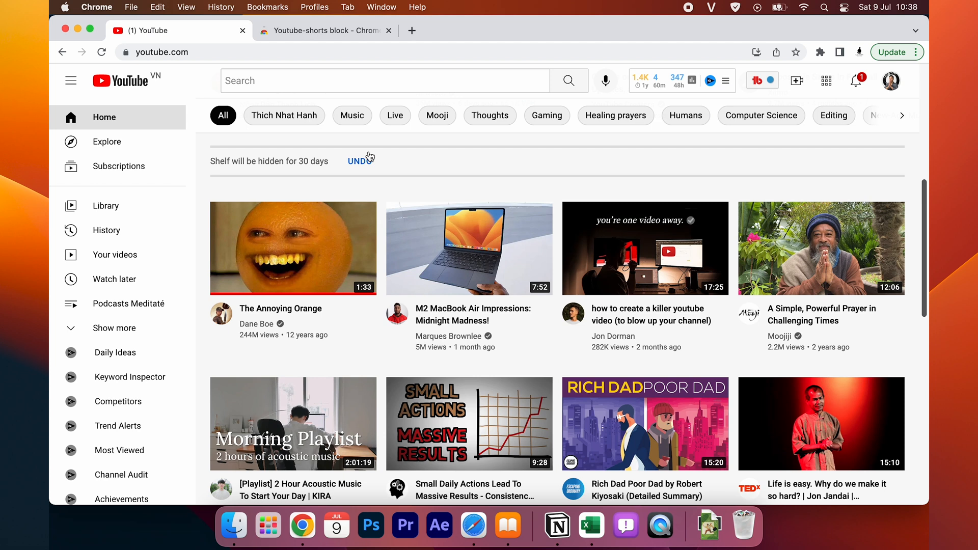
Step: Reload the YouTube home page so the hidden Shorts shelf takes effect
{"action": "left_click", "coordinate": [101, 52]}
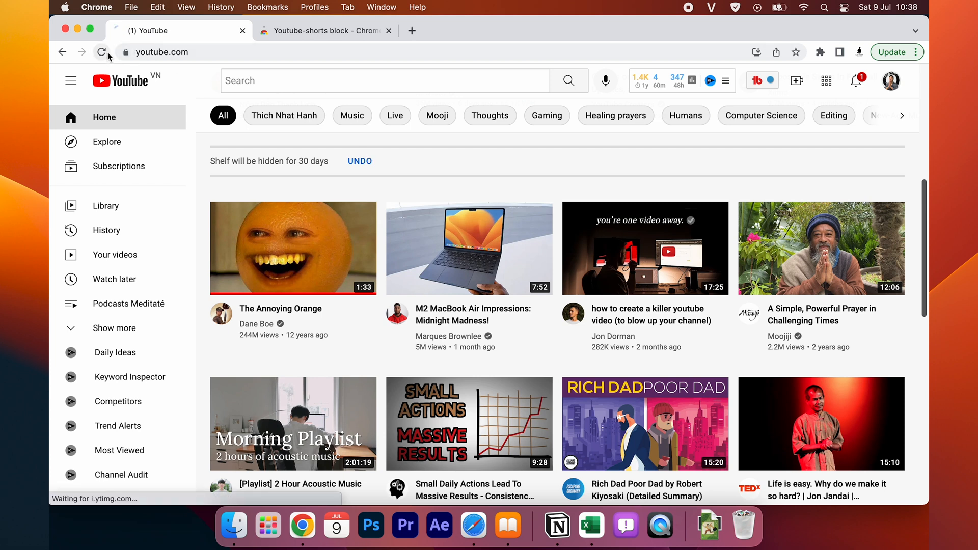
Step: Reload again and scroll down the home feed to confirm no Shorts shelf appears
{"action": "left_click", "coordinate": [101, 52]}
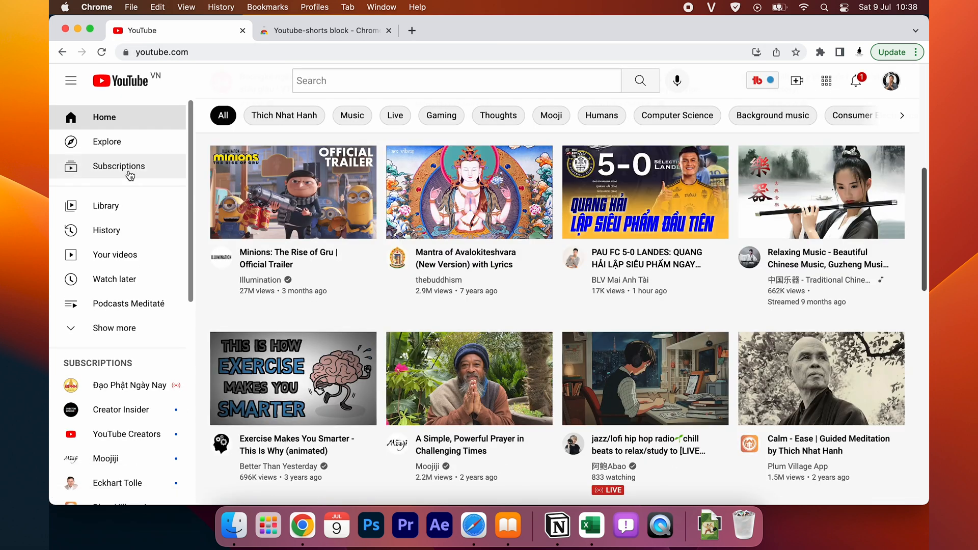
{"action": "scroll", "scroll_direction": "down", "scroll_amount": 3}
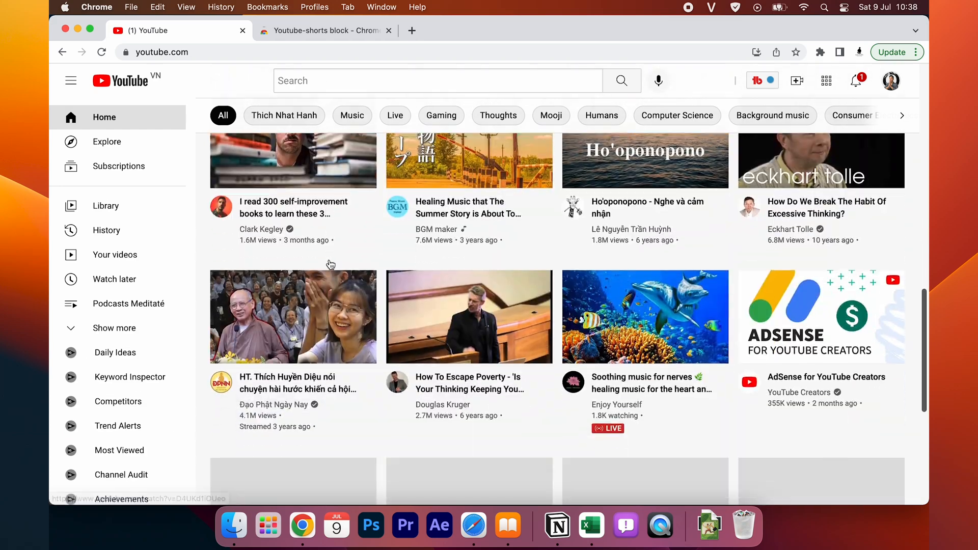
{"action": "scroll", "scroll_direction": "down", "scroll_amount": 3}
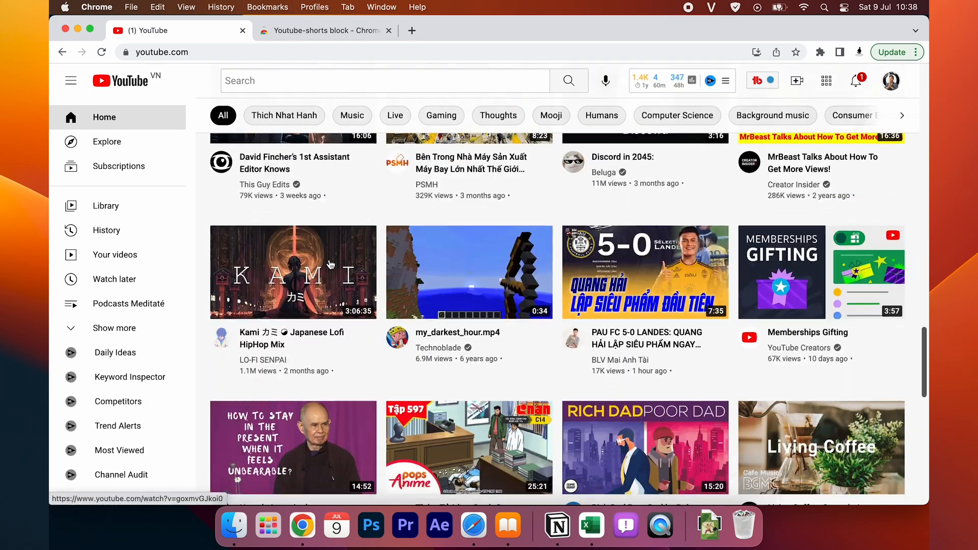
{"action": "scroll", "scroll_direction": "down", "scroll_amount": 3}
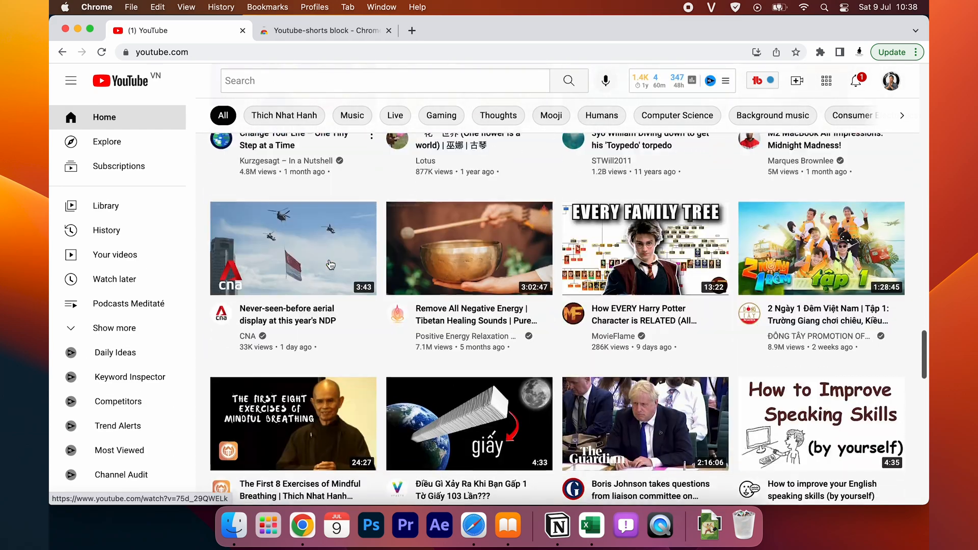
Step: Go to the Explore page from the left sidebar
{"action": "left_click", "coordinate": [107, 141]}
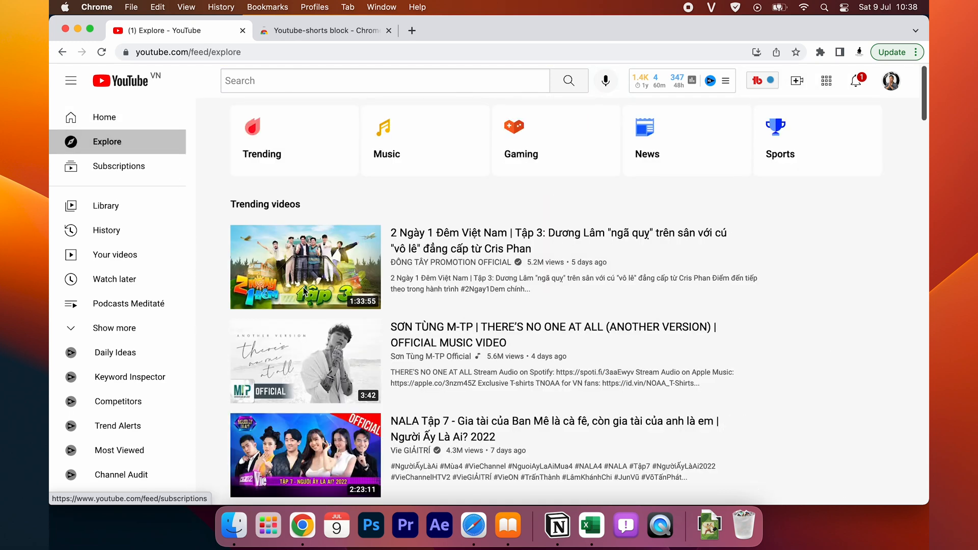